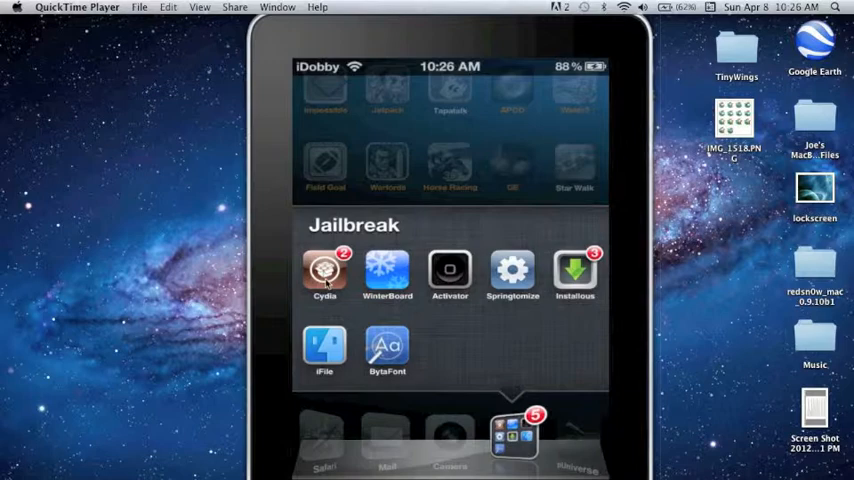
- Launch Cydia from the Jailbreak folder and go to its Manage screen
{"action": "left_click", "coordinate": [324, 271]}
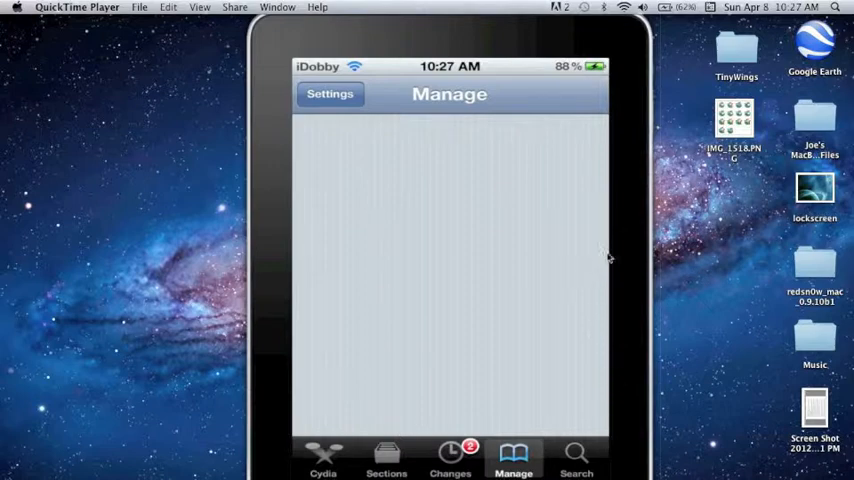
{"action": "mouse_move", "coordinate": [716, 228]}
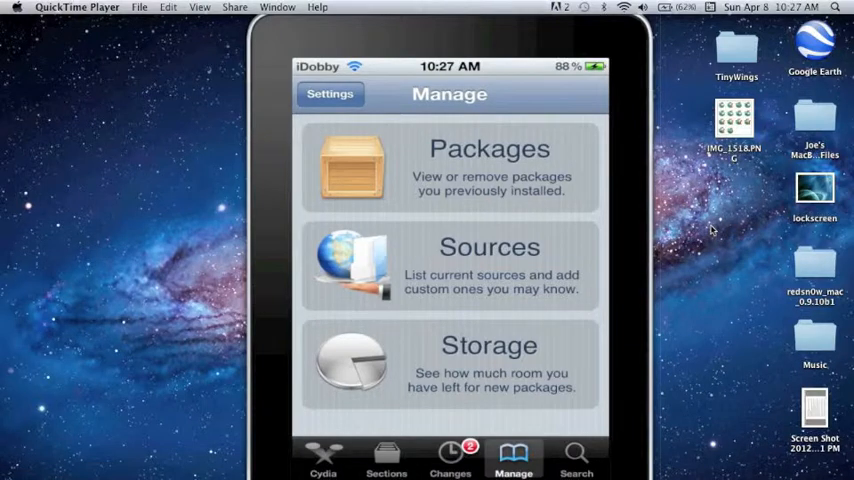
{"action": "left_click", "coordinate": [450, 265]}
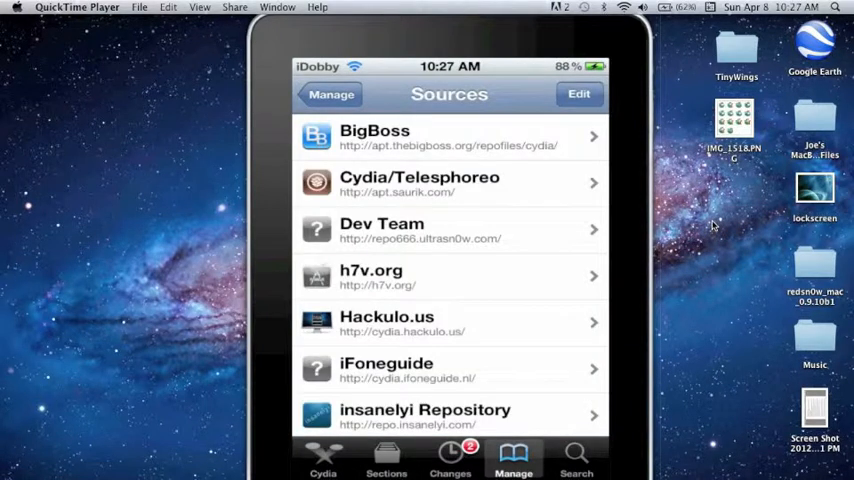
{"action": "left_click", "coordinate": [579, 93]}
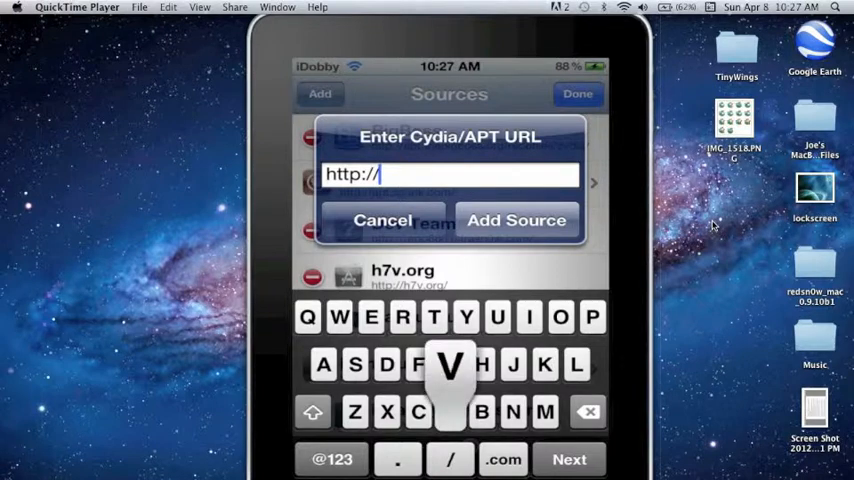
{"action": "type", "text": "vydia"}
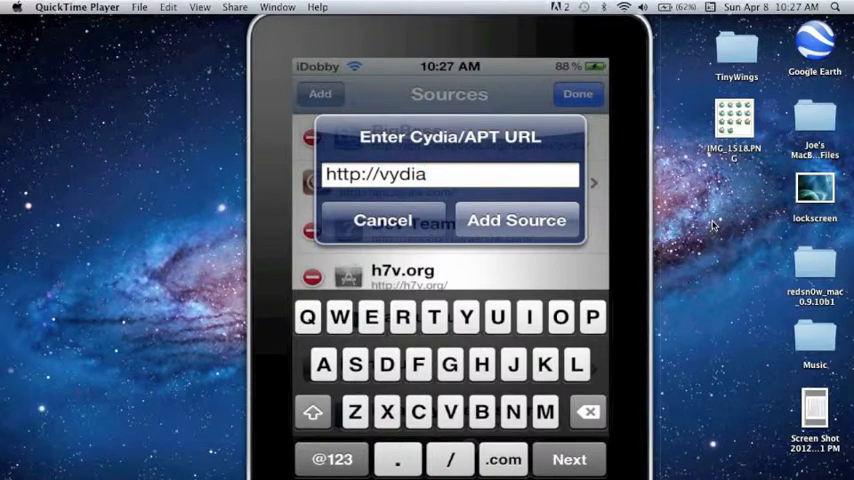
{"action": "left_click", "coordinate": [466, 317]}
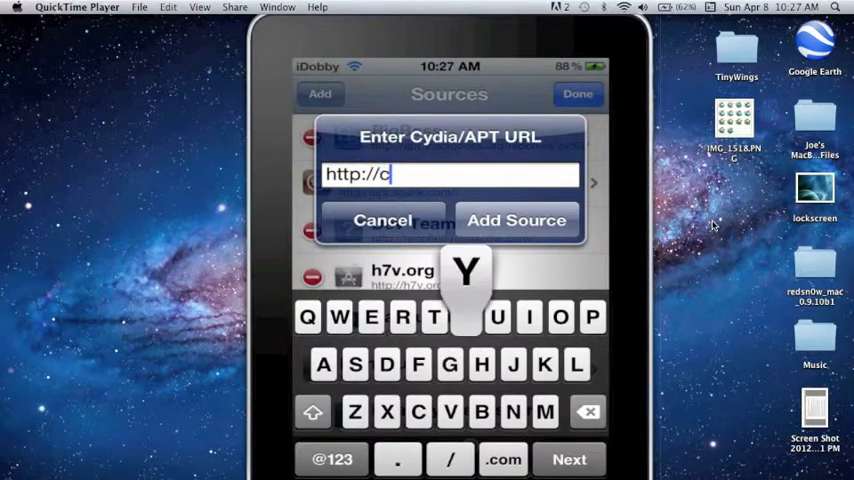
{"action": "type", "text": "ydia"}
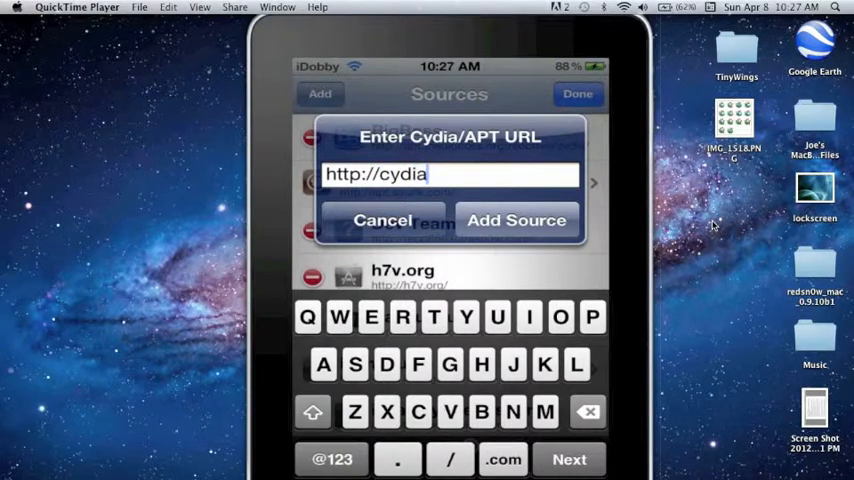
{"action": "type", "text": ".hac"}
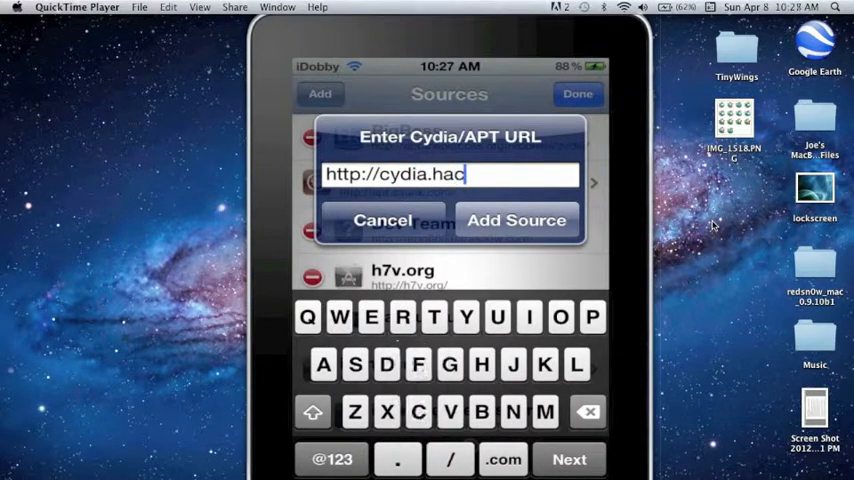
{"action": "type", "text": "kulo"}
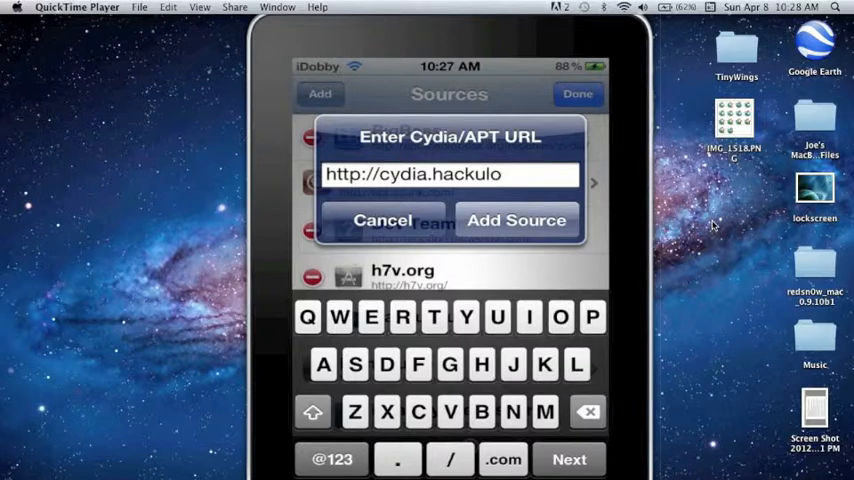
{"action": "type", "text": ".us"}
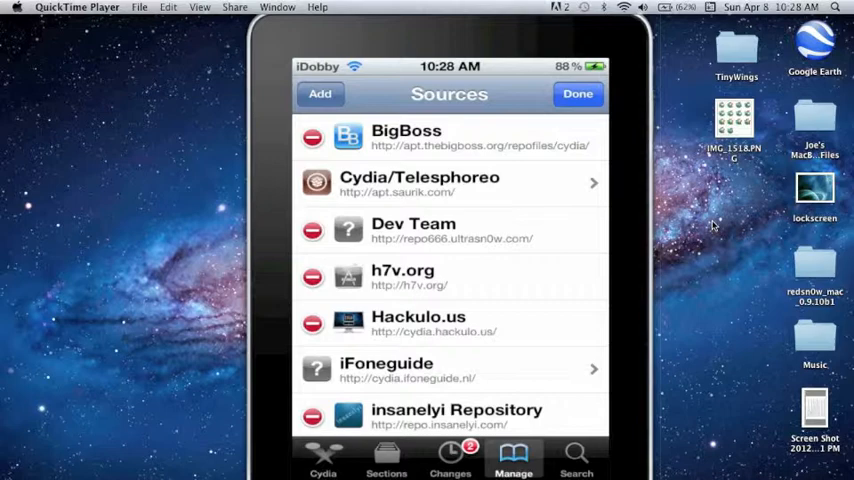
- Finish editing sources and open the Hackulo.us source's package list
{"action": "left_click", "coordinate": [578, 94]}
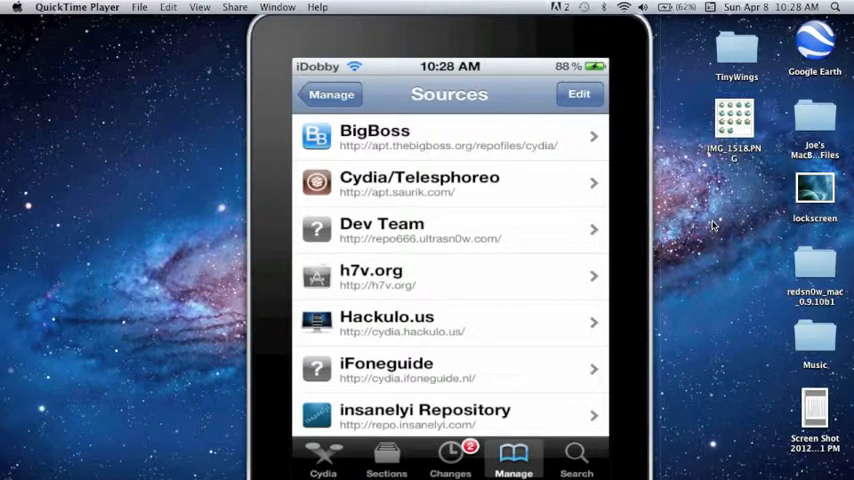
{"action": "scroll", "scroll_direction": "down", "scroll_amount": 3}
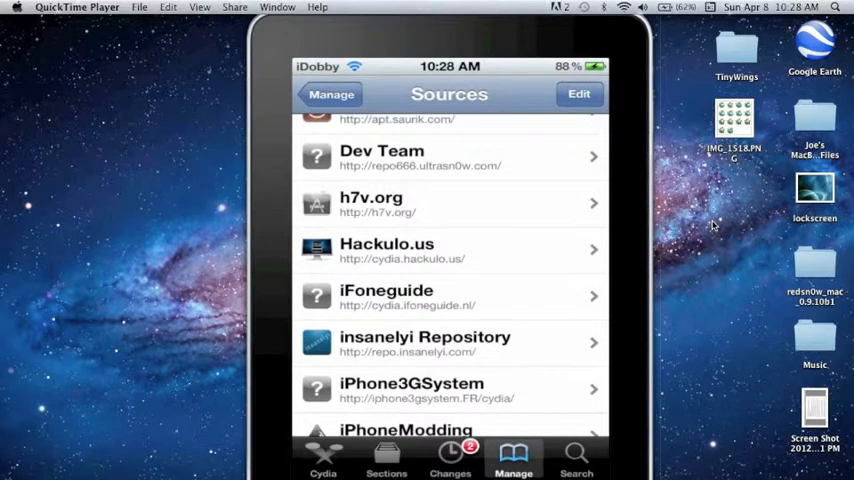
{"action": "left_click", "coordinate": [449, 250]}
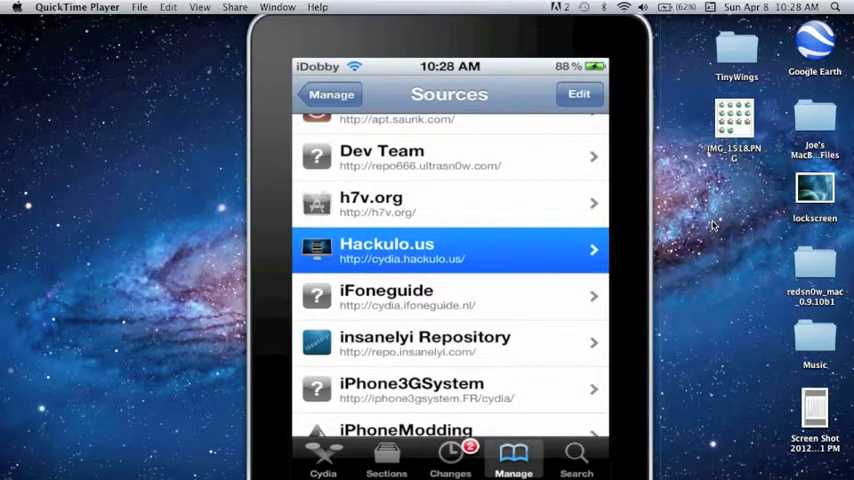
{"action": "left_click", "coordinate": [449, 249]}
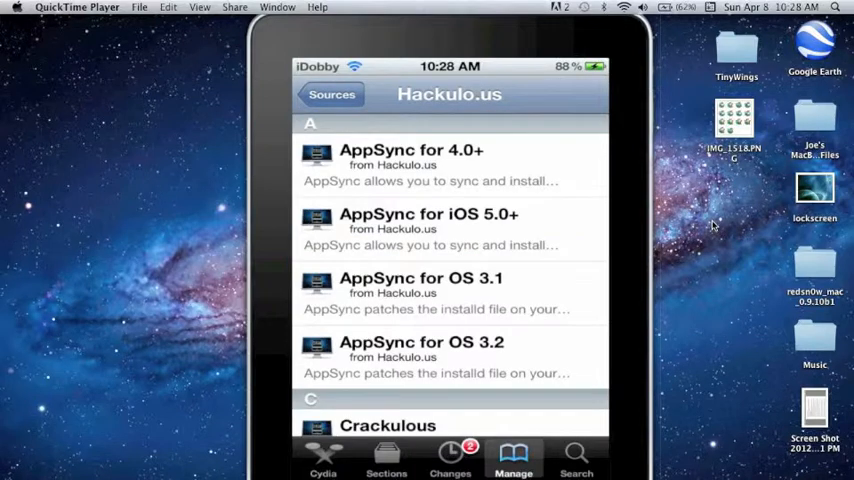
- Scroll to Installous 4 and open its Details page (version 4.4.2)
{"action": "scroll", "scroll_direction": "down", "scroll_amount": 3}
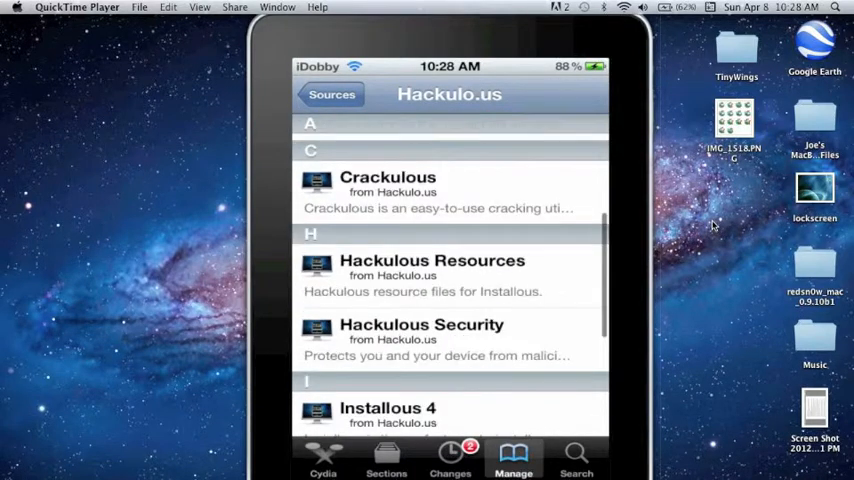
{"action": "scroll", "scroll_direction": "down", "scroll_amount": 3}
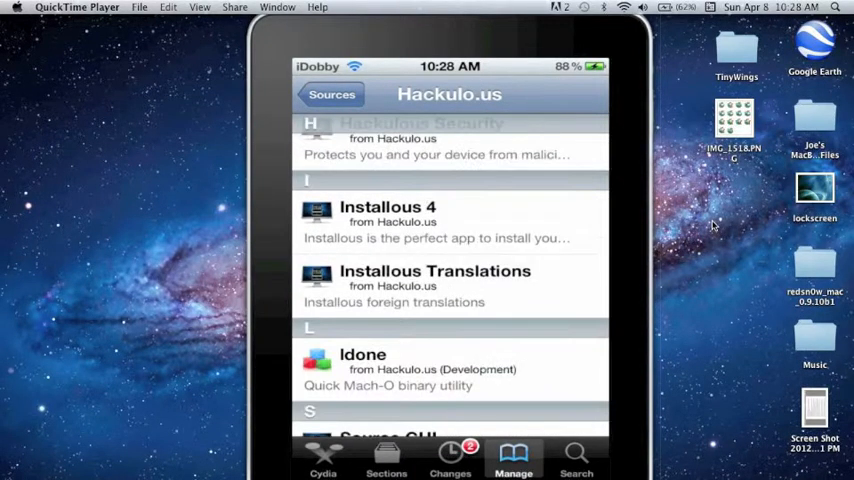
{"action": "left_click", "coordinate": [435, 221]}
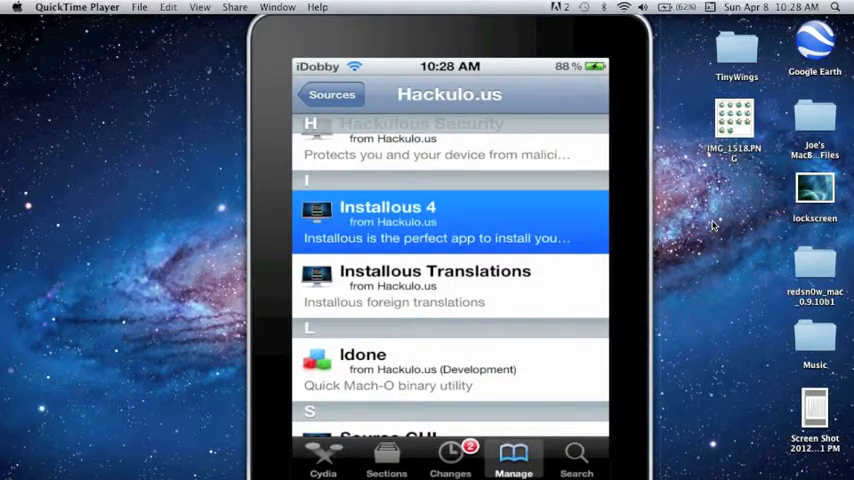
{"action": "left_click", "coordinate": [435, 220]}
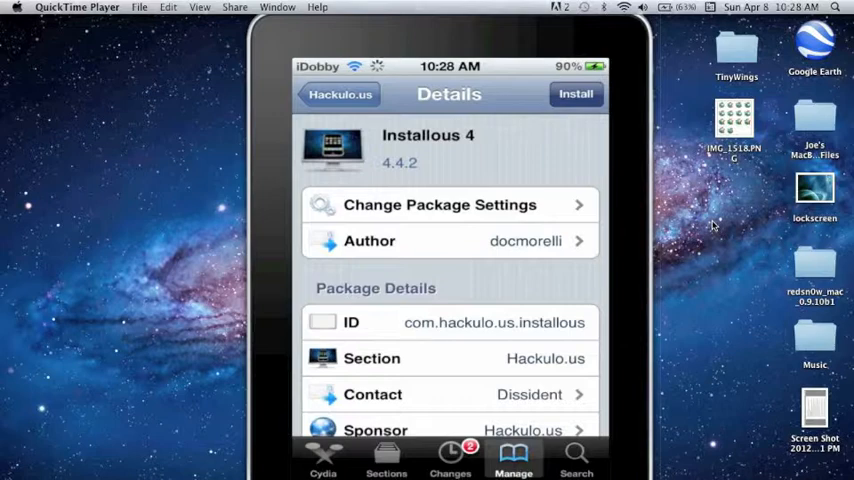
- Install and confirm the Installous 4 package so it lands in the Jailbreak folder
{"action": "left_click", "coordinate": [576, 93]}
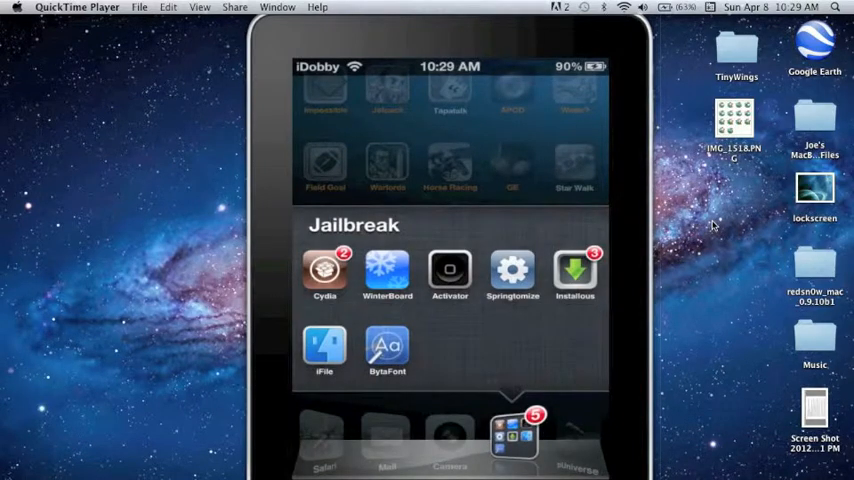
- Launch Installous from the Jailbreak folder and switch to its Search tab
{"action": "left_click", "coordinate": [574, 270]}
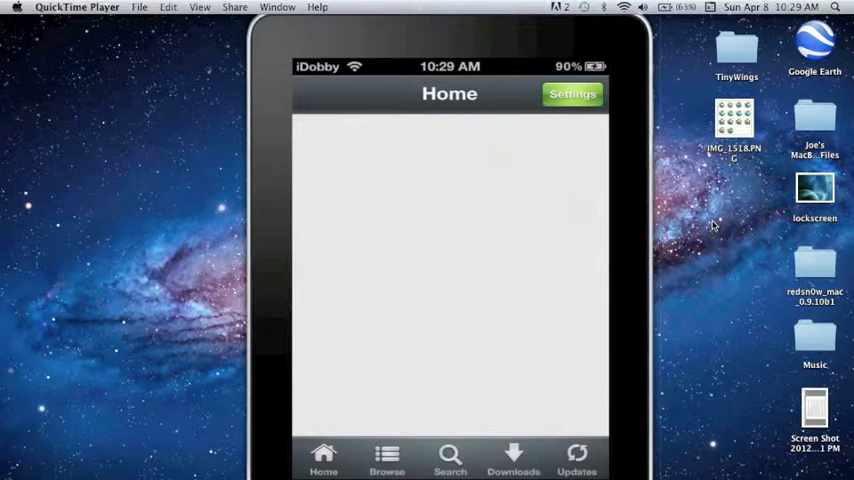
{"action": "left_click", "coordinate": [450, 457]}
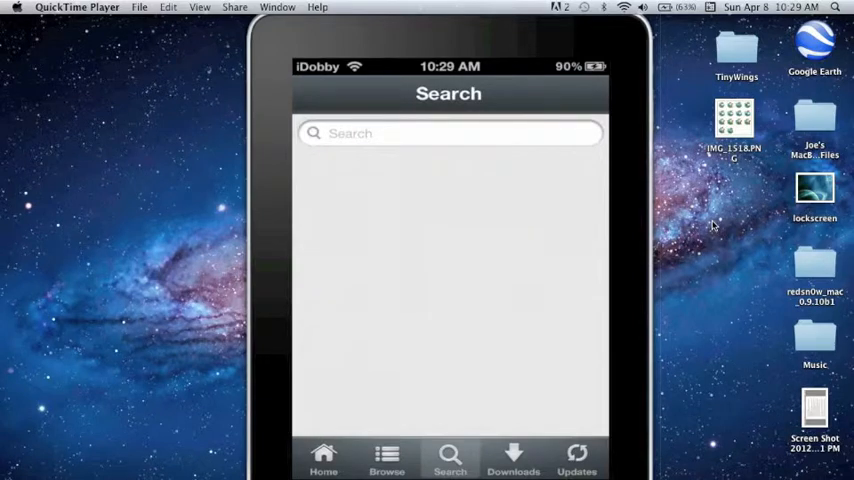
- Search 'Angry birds space' and open the Rovio Mobile Angry Birds Space page
{"action": "left_click", "coordinate": [449, 133]}
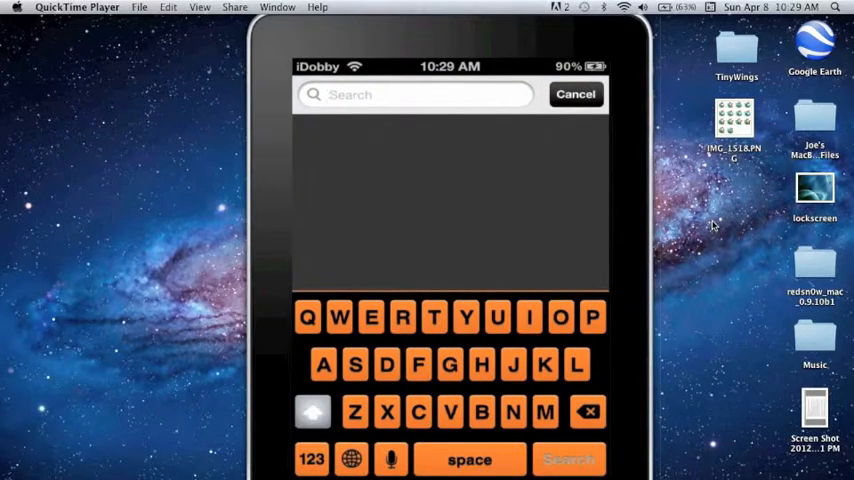
{"action": "type", "text": "Angry b"}
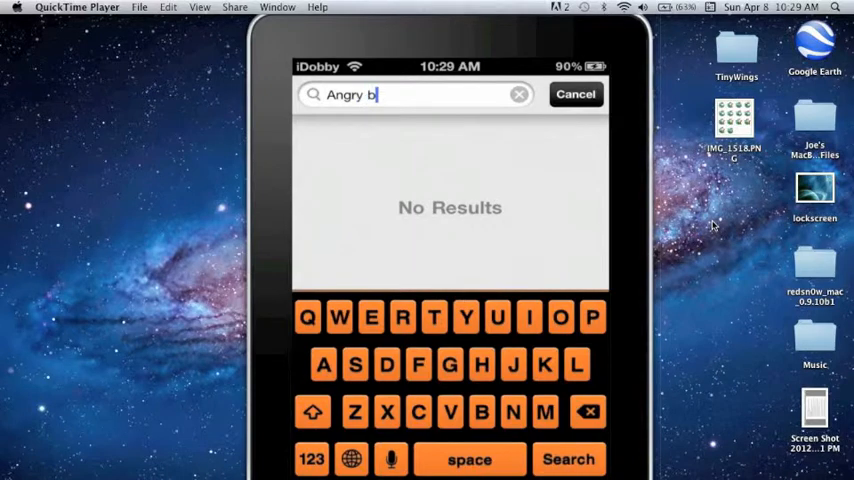
{"action": "type", "text": "irds space"}
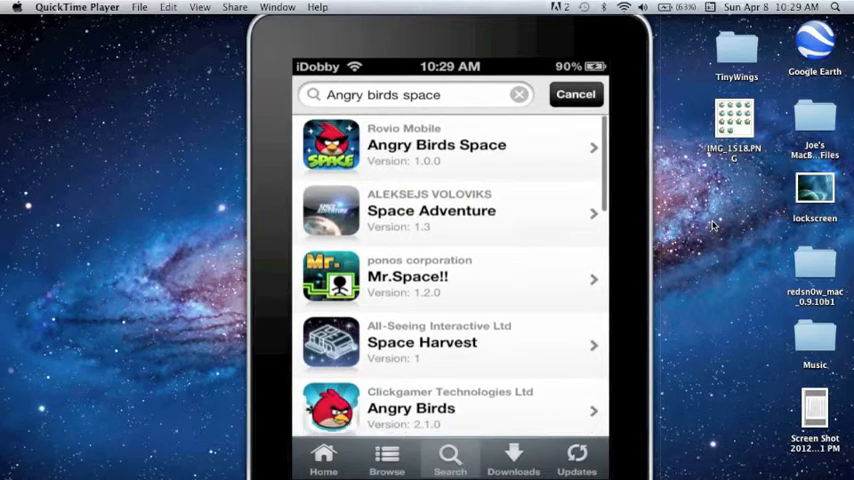
{"action": "left_click", "coordinate": [436, 145]}
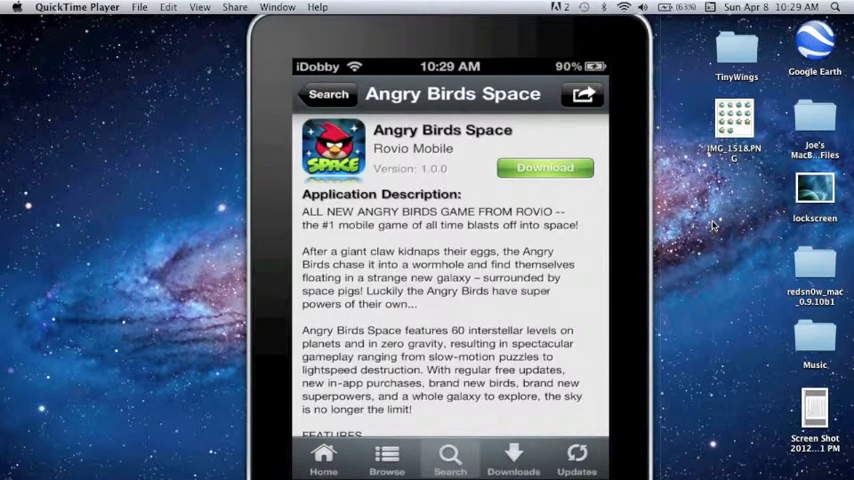
- Download the Angry Birds v1.0.0 .ipa (14.08 MB) through the sendspace link
{"action": "left_click", "coordinate": [583, 94]}
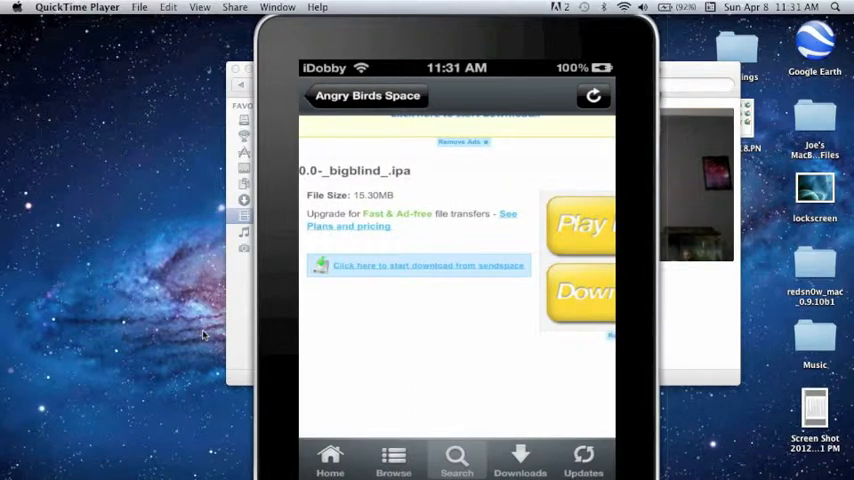
{"action": "left_click", "coordinate": [427, 265]}
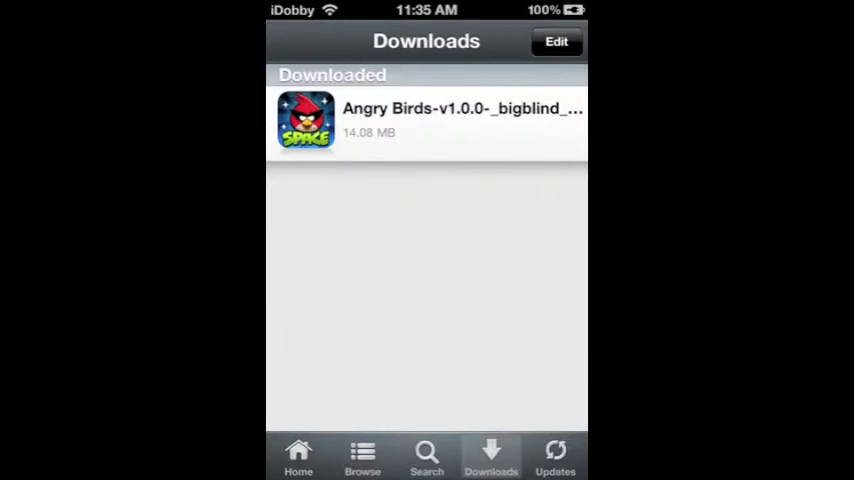
- Install the downloaded Angry Birds file, then verify automatic install/delete is on in Settings
{"action": "left_click", "coordinate": [427, 120]}
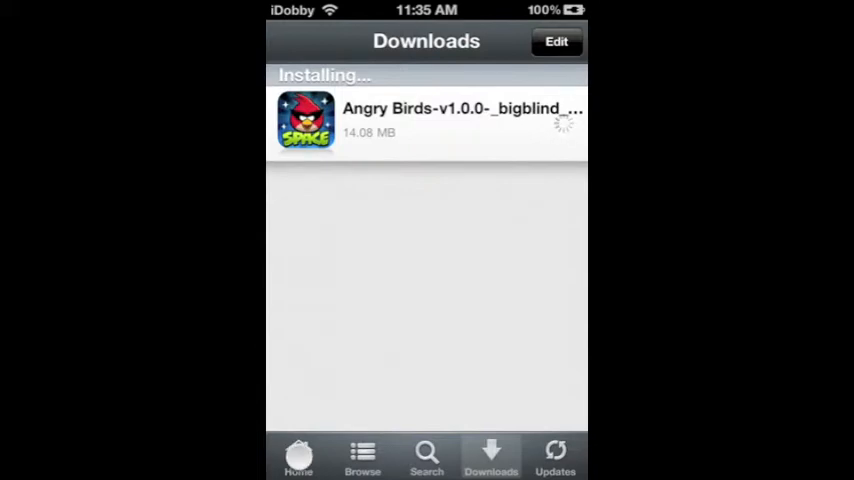
{"action": "left_click", "coordinate": [298, 456]}
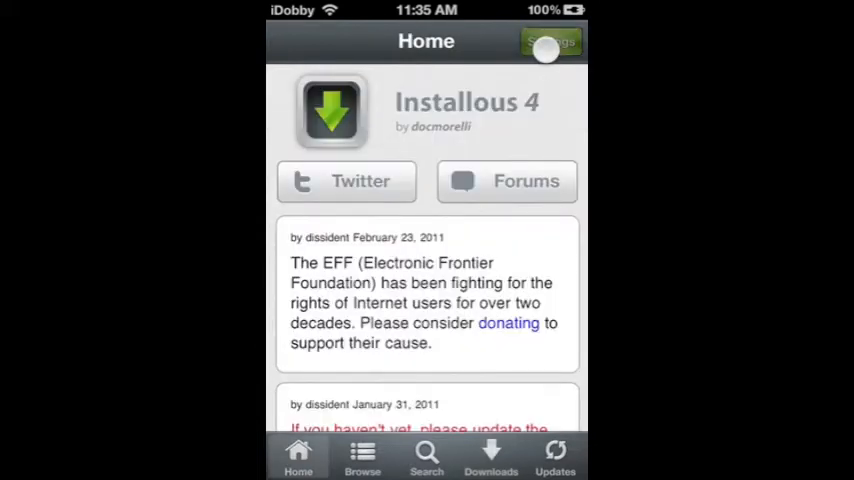
{"action": "left_click", "coordinate": [551, 41]}
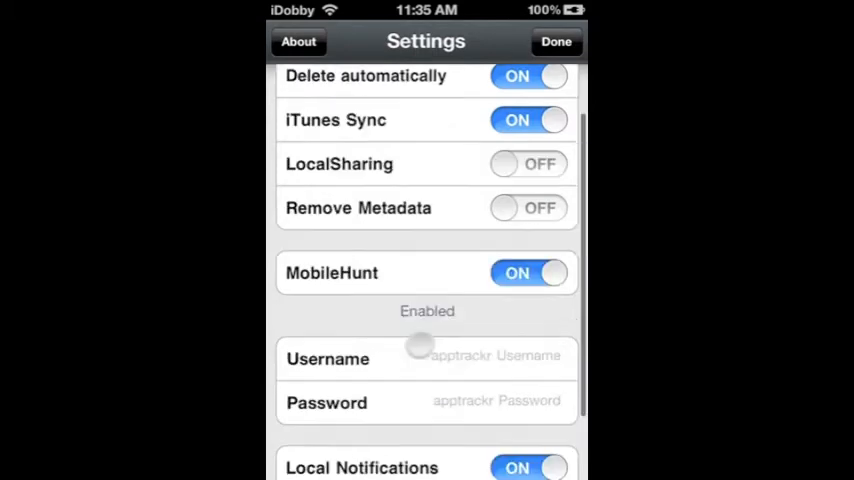
{"action": "scroll", "scroll_direction": "up", "scroll_amount": 3}
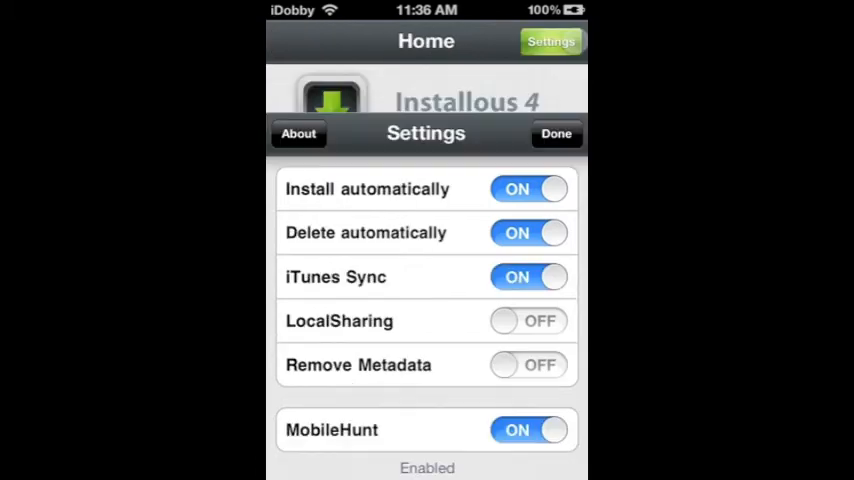
{"action": "left_click", "coordinate": [556, 133]}
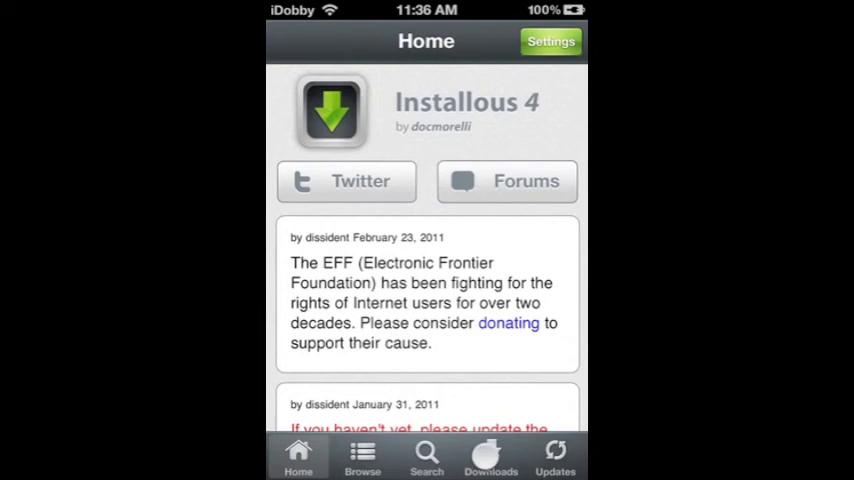